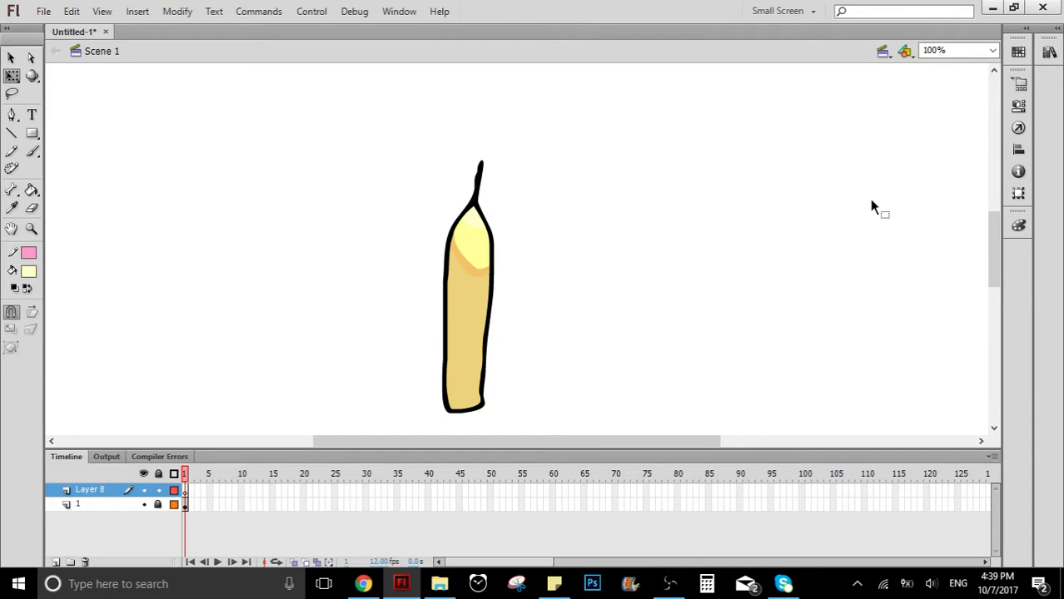
{"action": "mouse_move", "coordinate": [215, 543]}
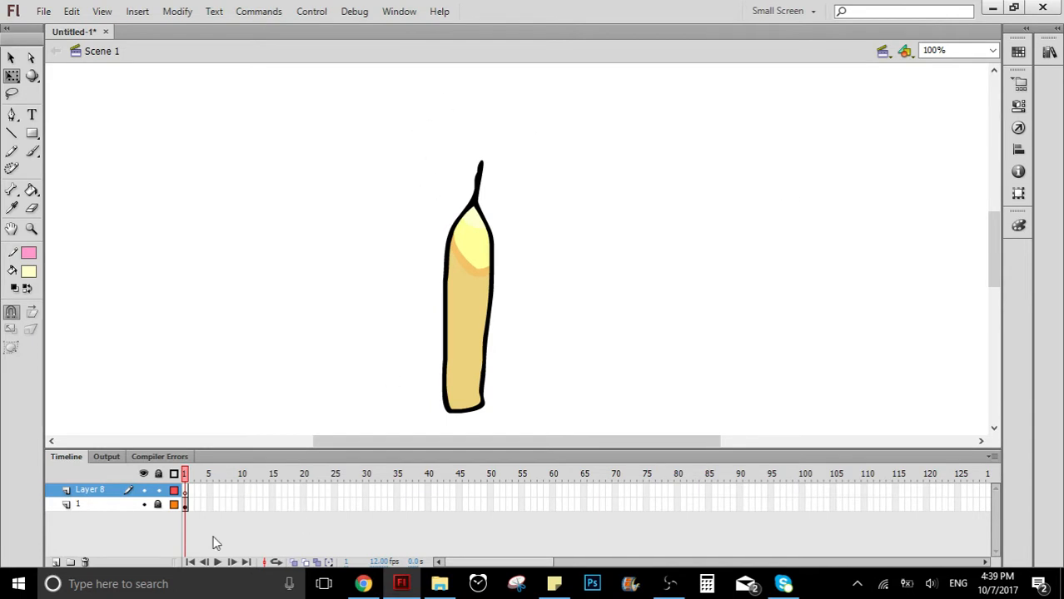
- Lock the candle's layer against edits and make the empty Layer 8 the active layer
{"action": "left_click", "coordinate": [468, 286]}
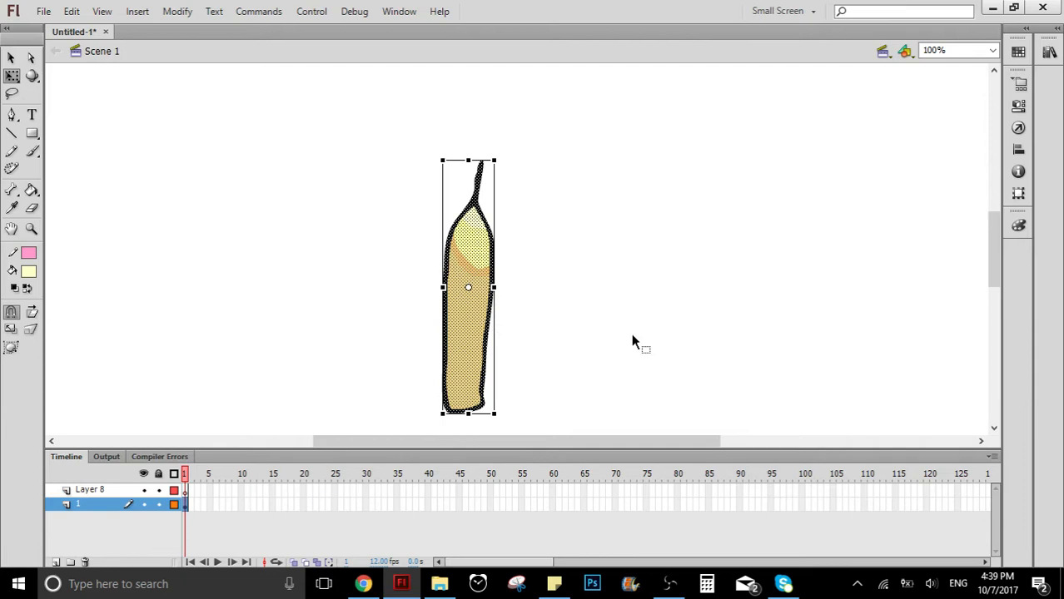
{"action": "left_click", "coordinate": [516, 241]}
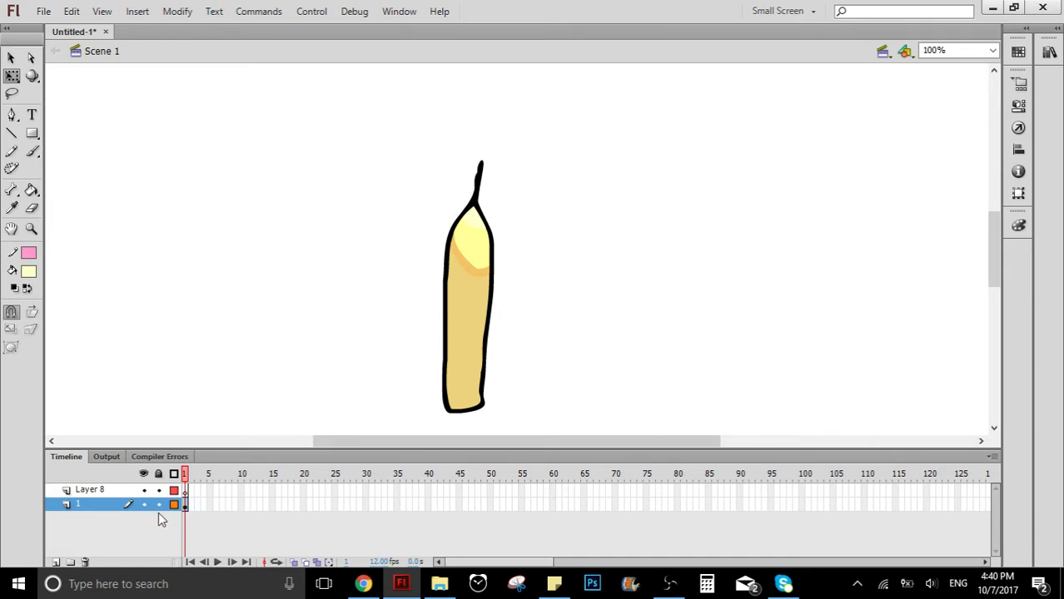
{"action": "left_click", "coordinate": [158, 503]}
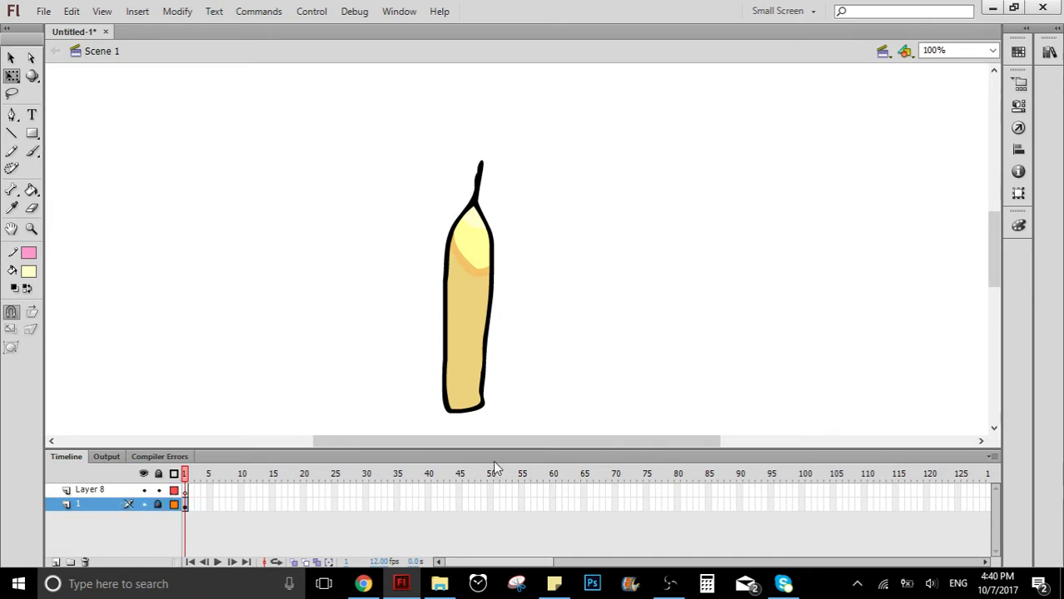
{"action": "mouse_move", "coordinate": [120, 489]}
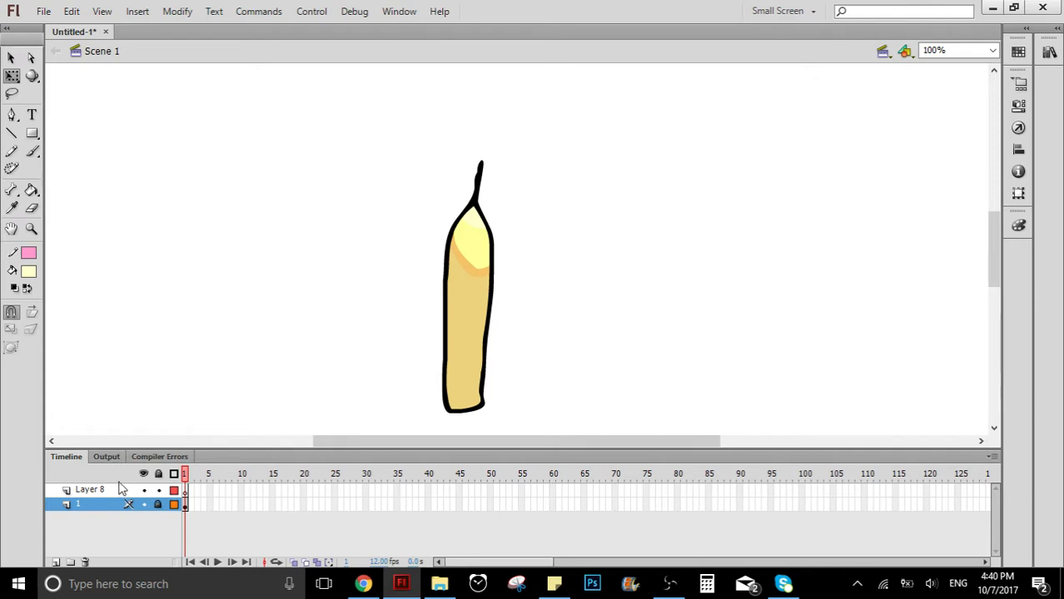
{"action": "left_click", "coordinate": [90, 489]}
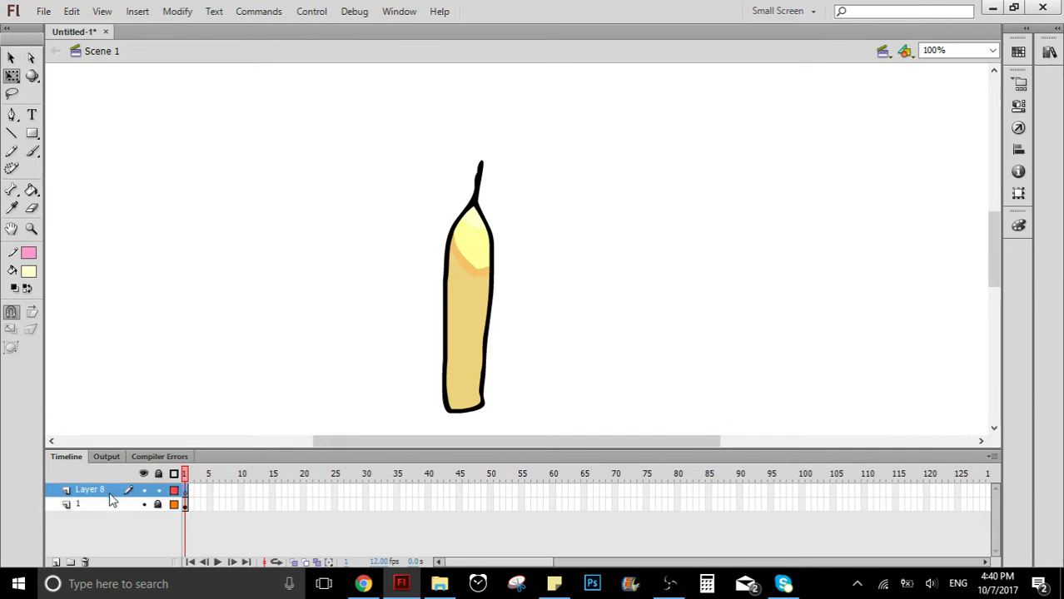
{"action": "mouse_move", "coordinate": [280, 209]}
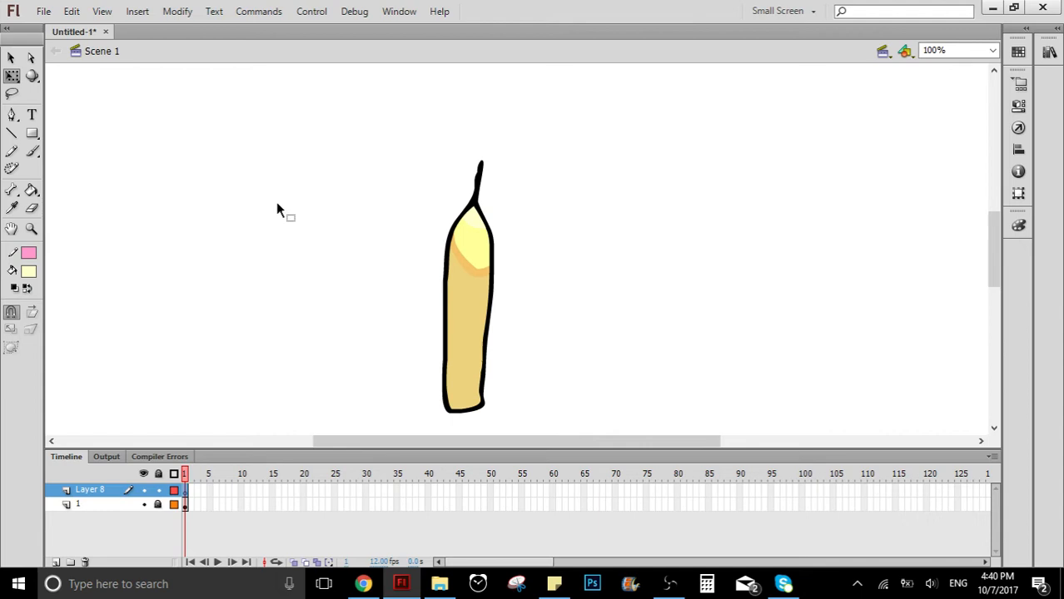
{"action": "mouse_move", "coordinate": [166, 139]}
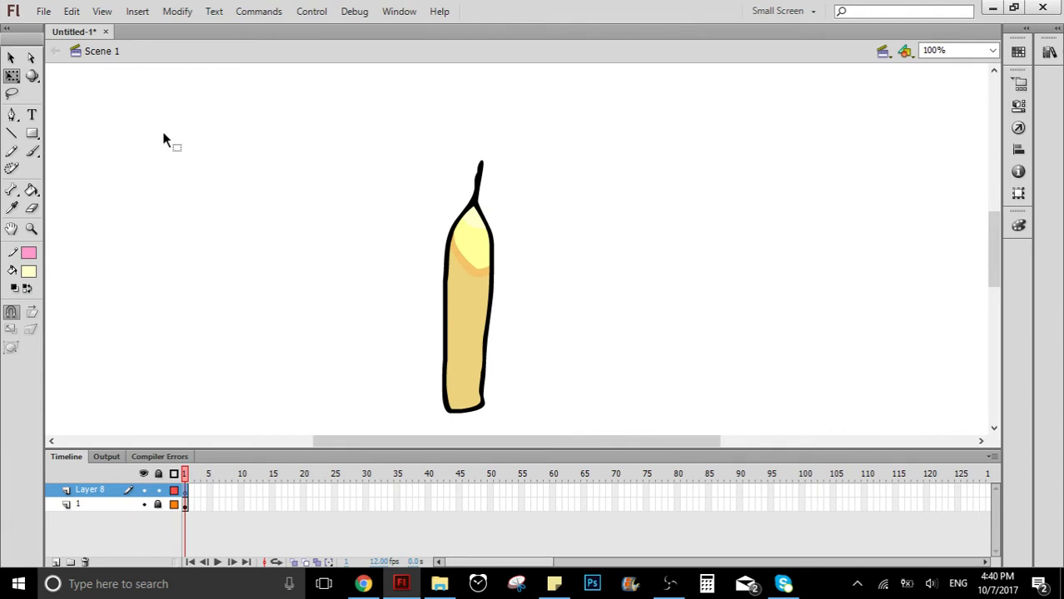
{"action": "mouse_move", "coordinate": [32, 152]}
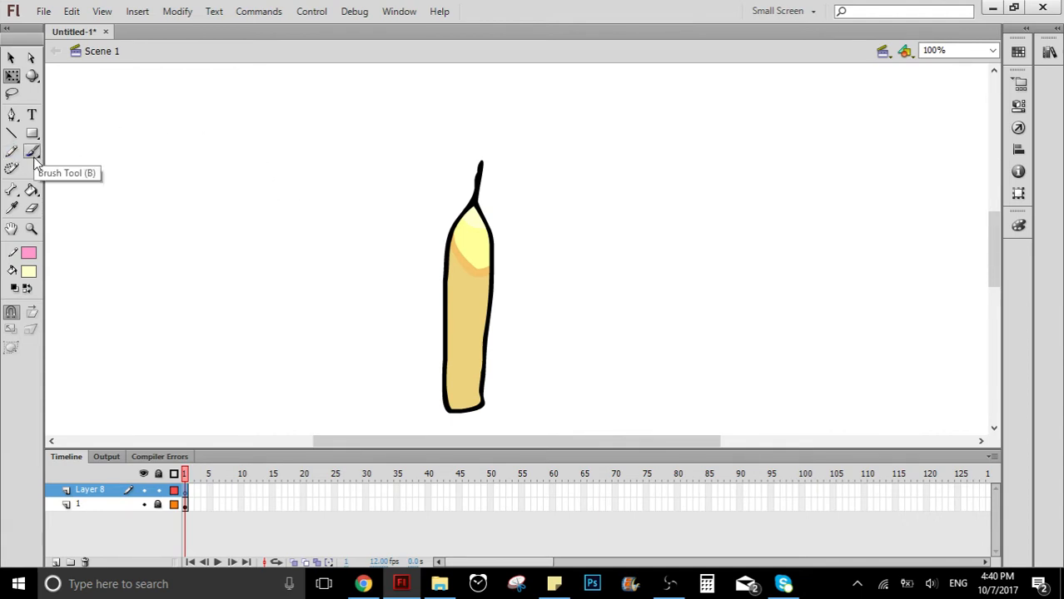
{"action": "mouse_move", "coordinate": [14, 151]}
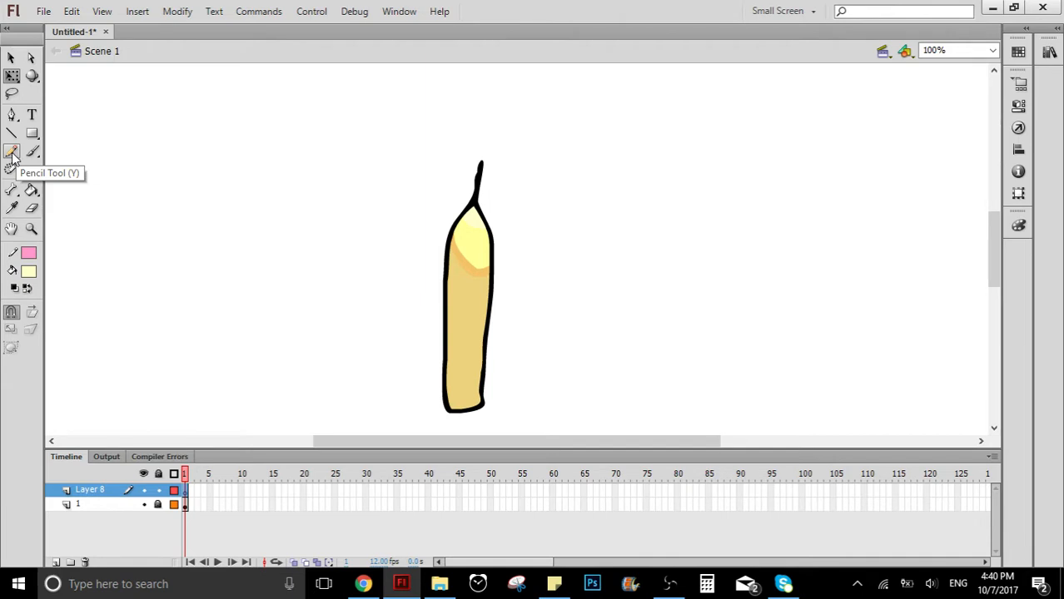
{"action": "mouse_move", "coordinate": [13, 170]}
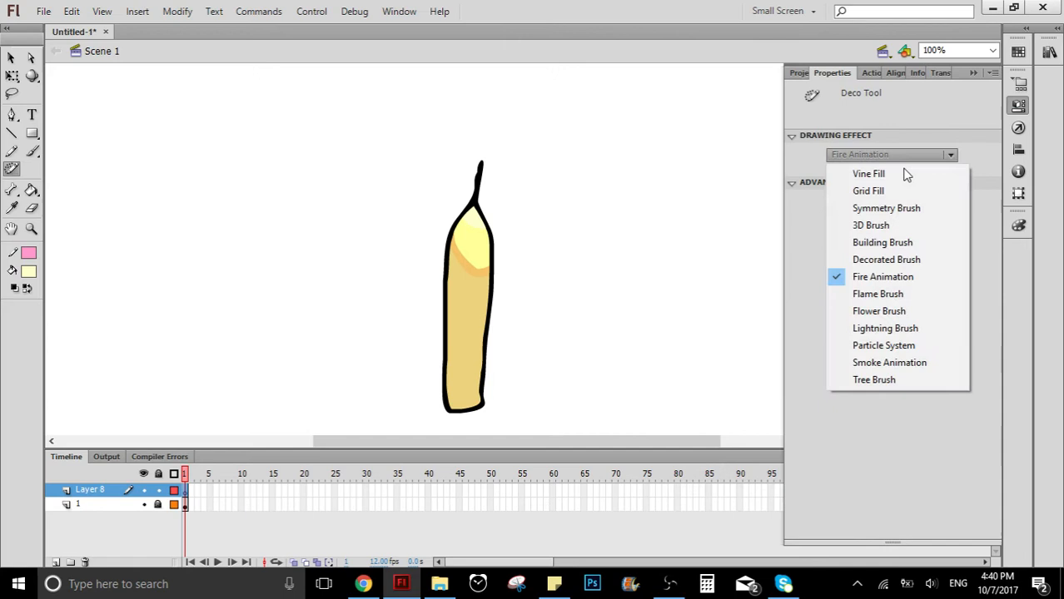
- Set the Deco tool's Drawing Effect to Fire Animation in the Properties panel
{"action": "left_click", "coordinate": [869, 173]}
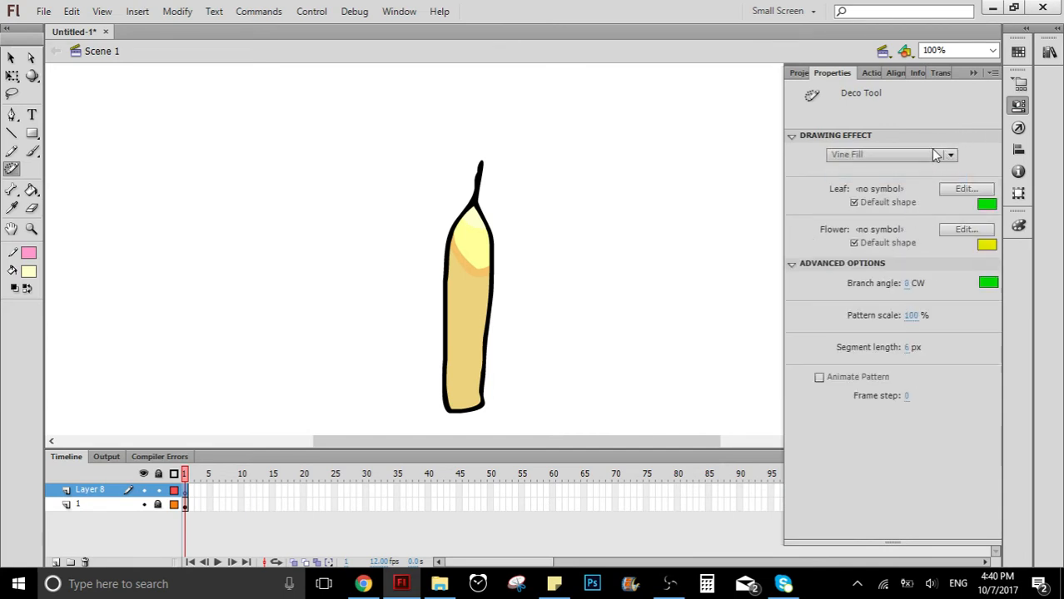
{"action": "left_click", "coordinate": [949, 153]}
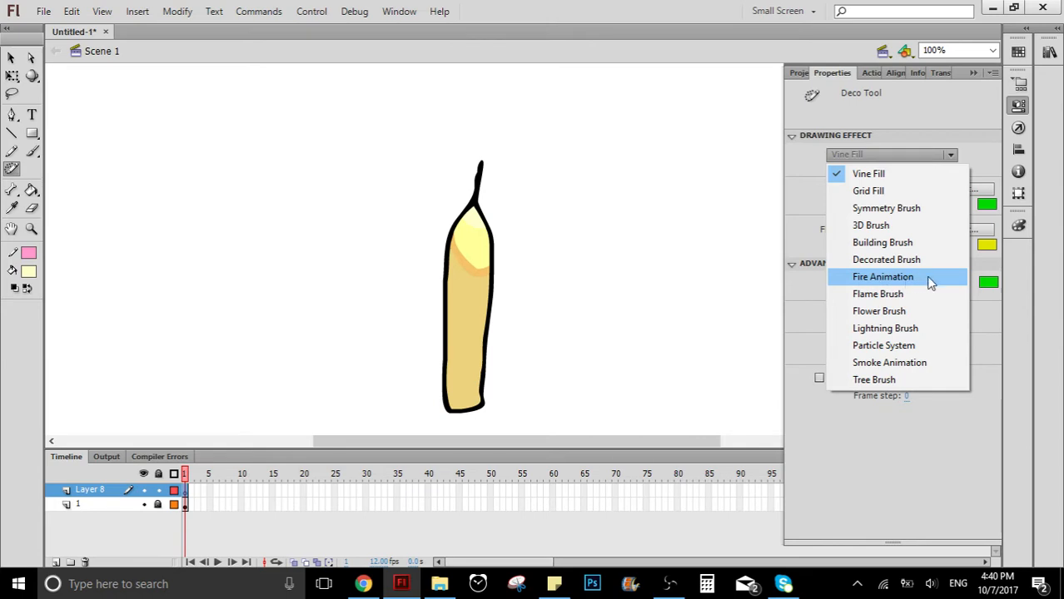
{"action": "left_click", "coordinate": [882, 277]}
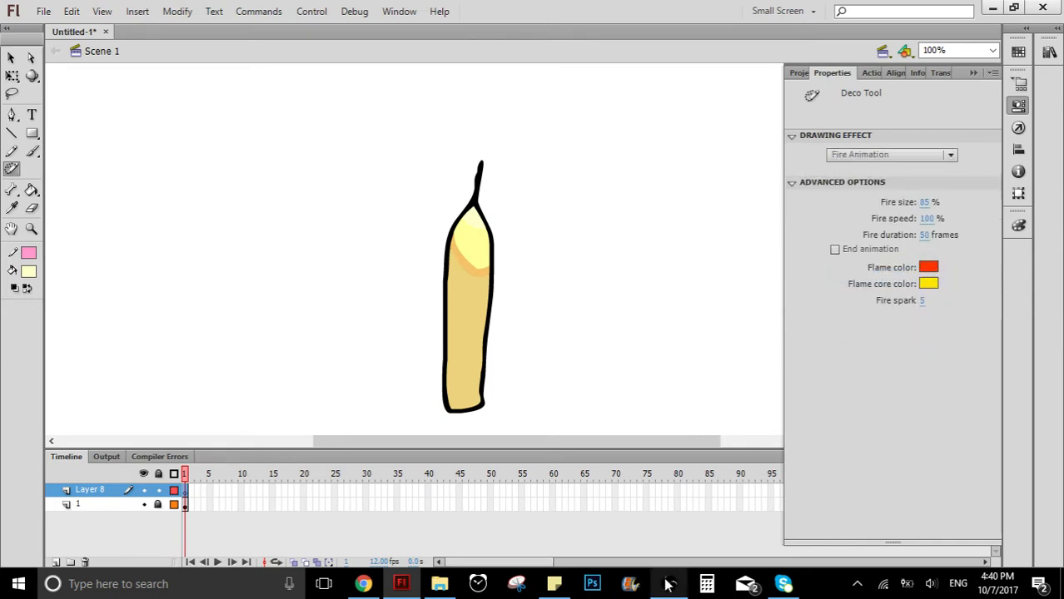
{"action": "left_click", "coordinate": [1019, 105]}
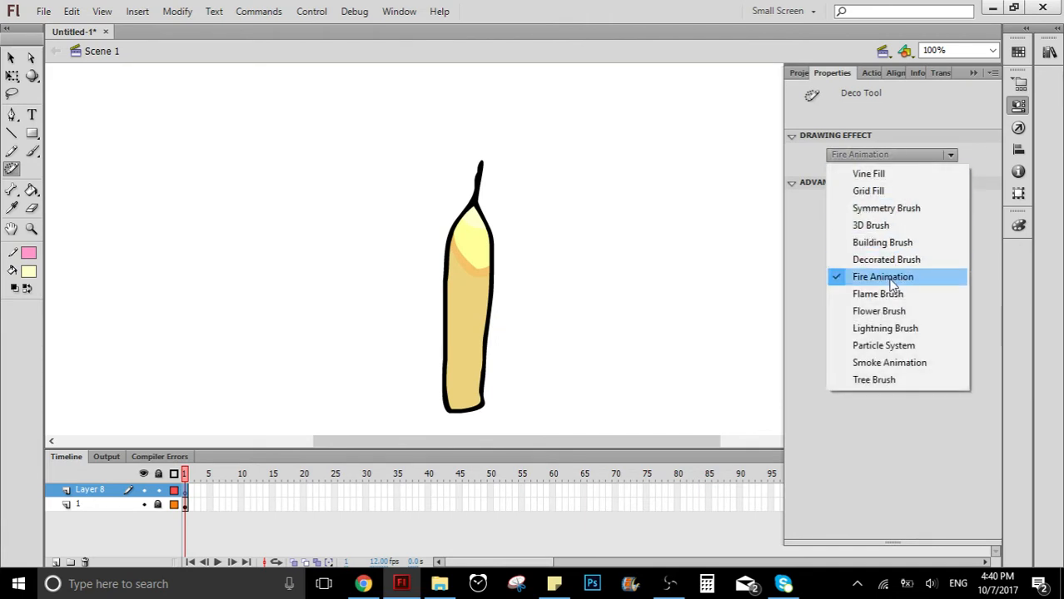
{"action": "left_click", "coordinate": [882, 276]}
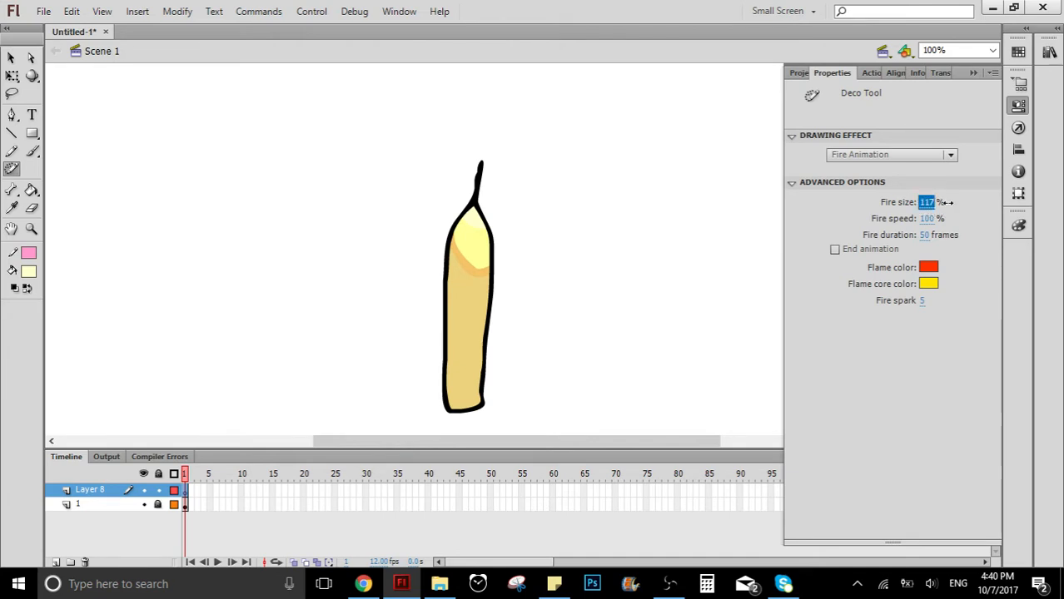
- Scrub the Fire size value up from 65% to 151% and commit it
{"action": "left_click_drag", "start_coordinate": [942, 201], "coordinate": [969, 201]}
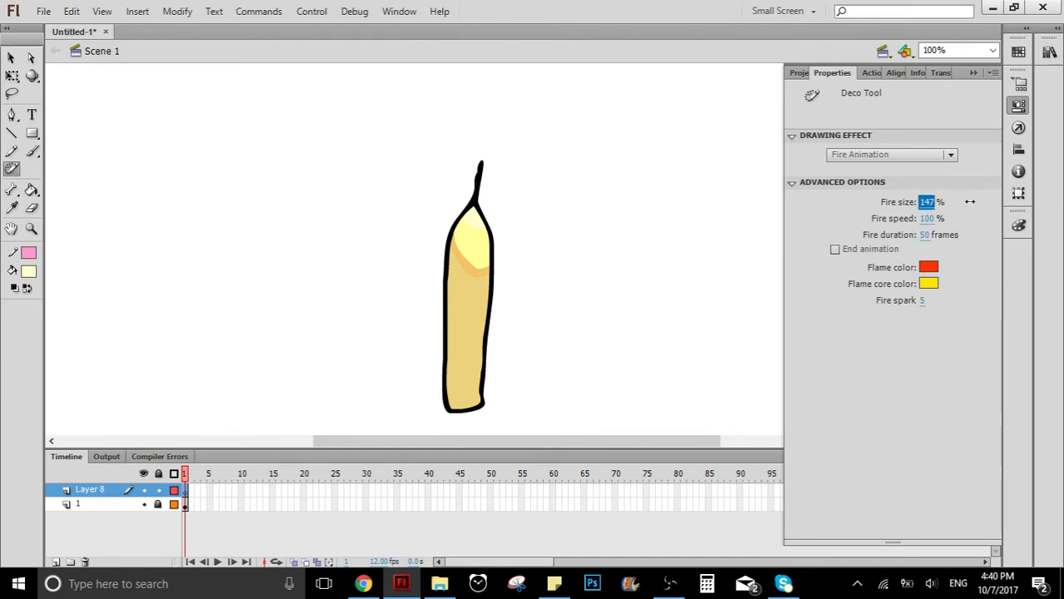
{"action": "left_click_drag", "start_coordinate": [969, 202], "coordinate": [975, 206]}
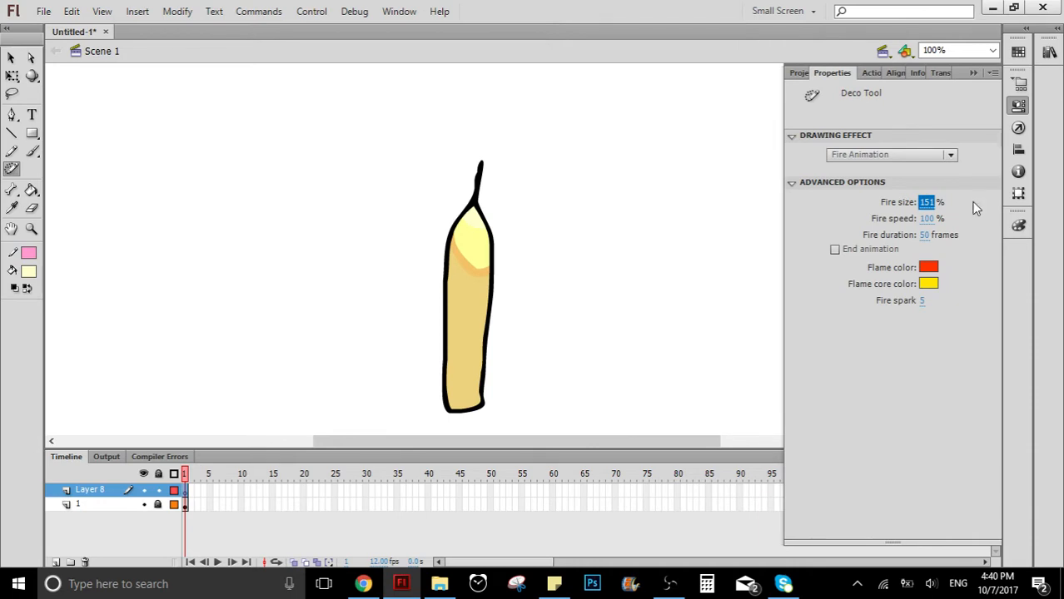
{"action": "mouse_move", "coordinate": [975, 385]}
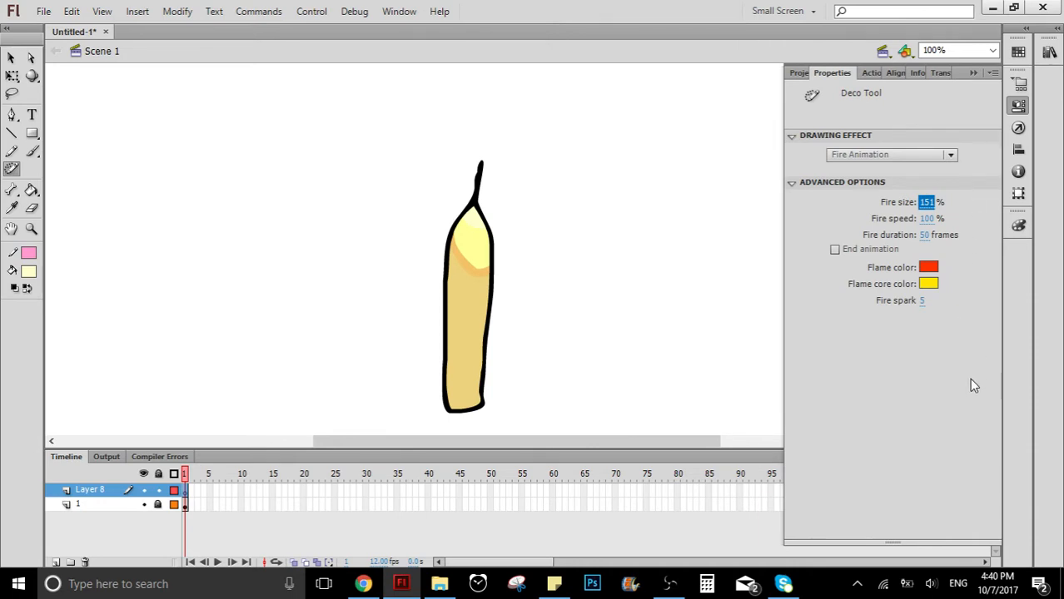
{"action": "mouse_move", "coordinate": [924, 236]}
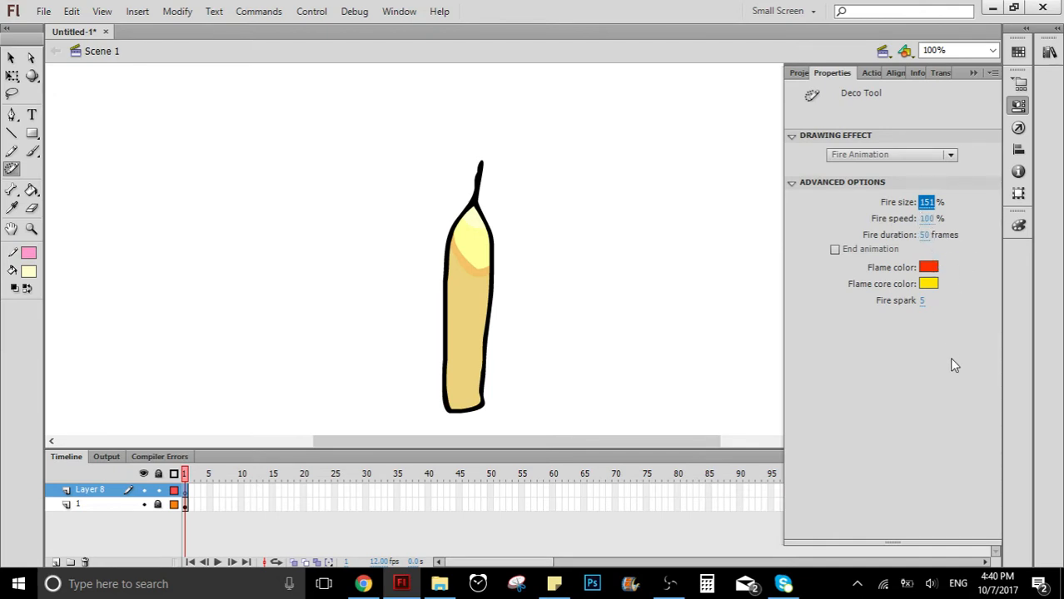
{"action": "left_click", "coordinate": [929, 267]}
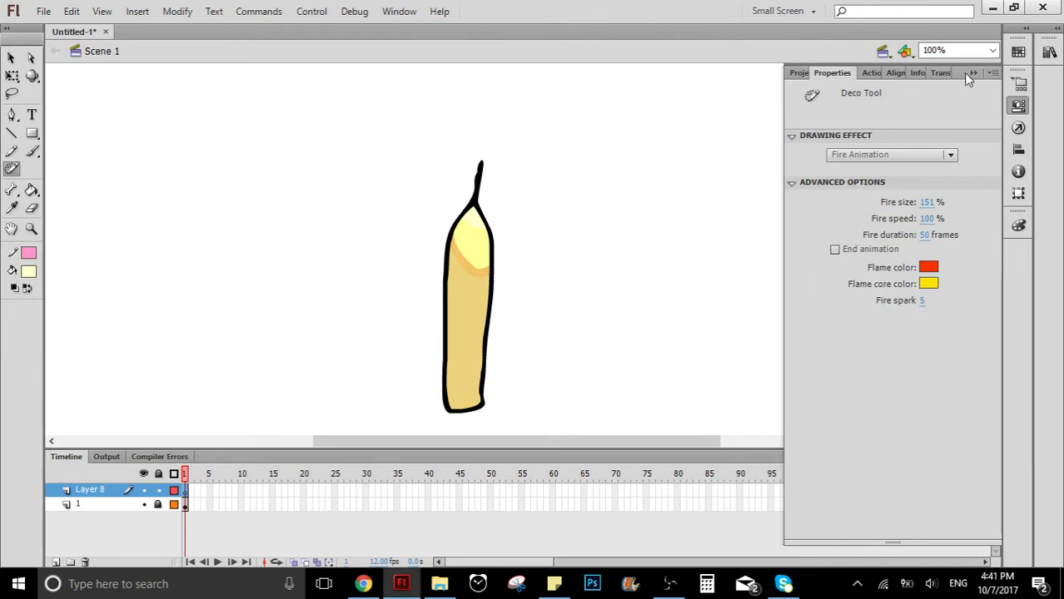
- Paint a Fire Animation flame at the wick tip, generating frames on Layer 8 through about frame 50
{"action": "left_click", "coordinate": [973, 74]}
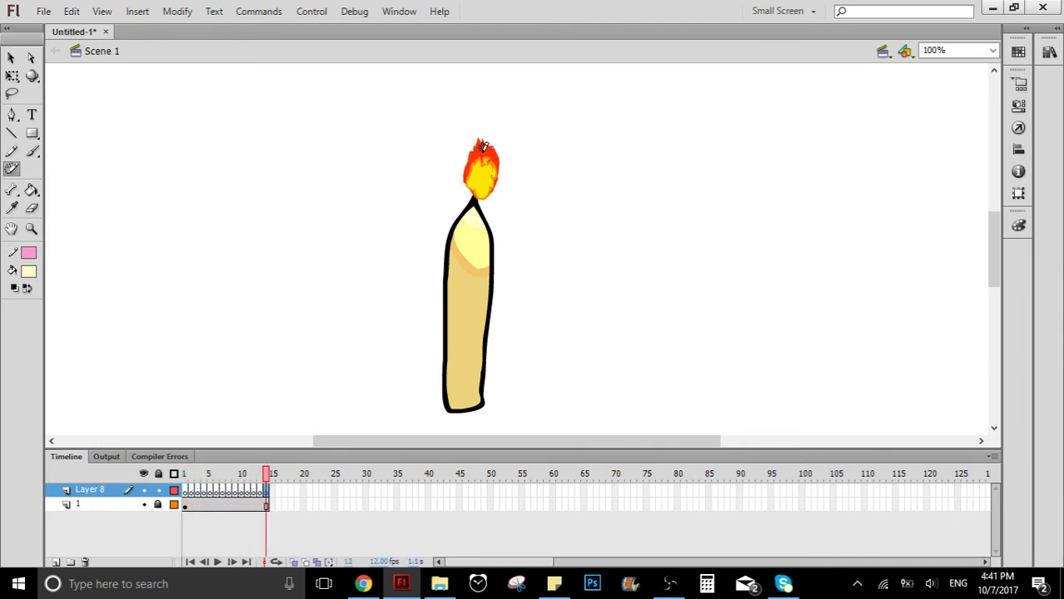
{"action": "left_click", "coordinate": [328, 473]}
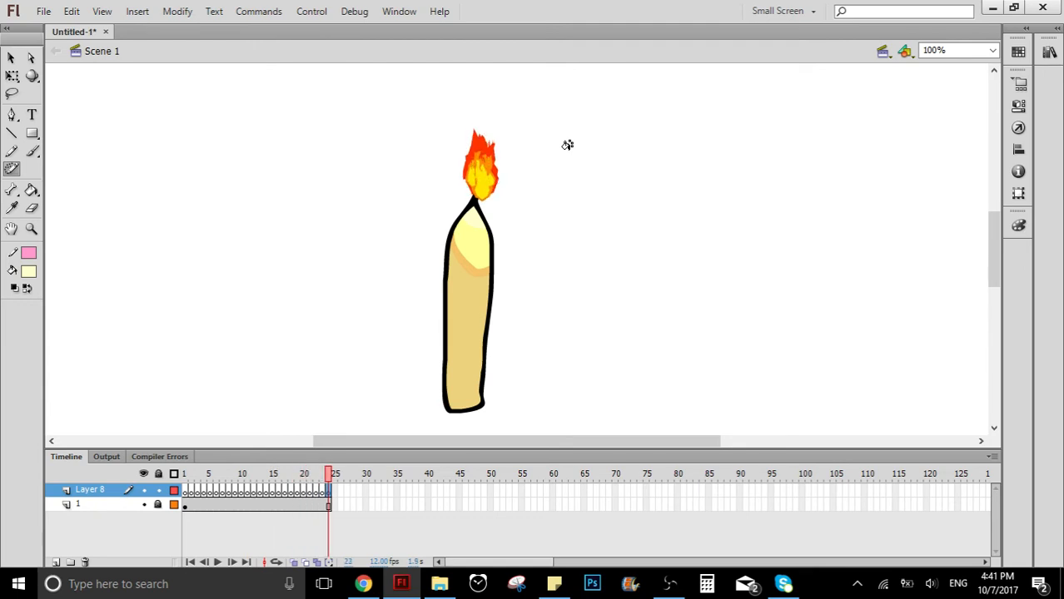
{"action": "left_click", "coordinate": [383, 473]}
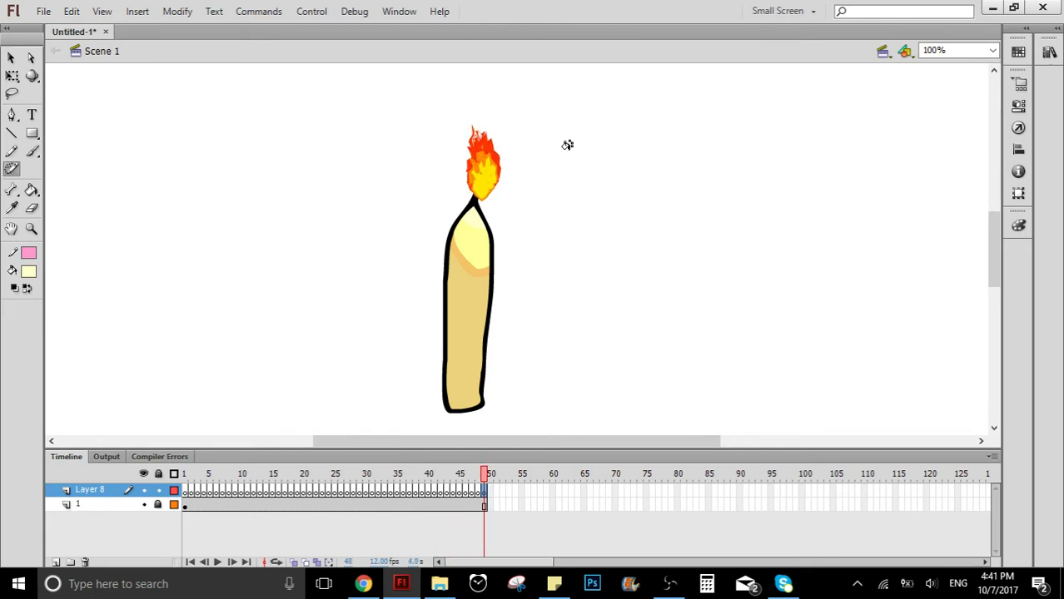
{"action": "left_click", "coordinate": [490, 473]}
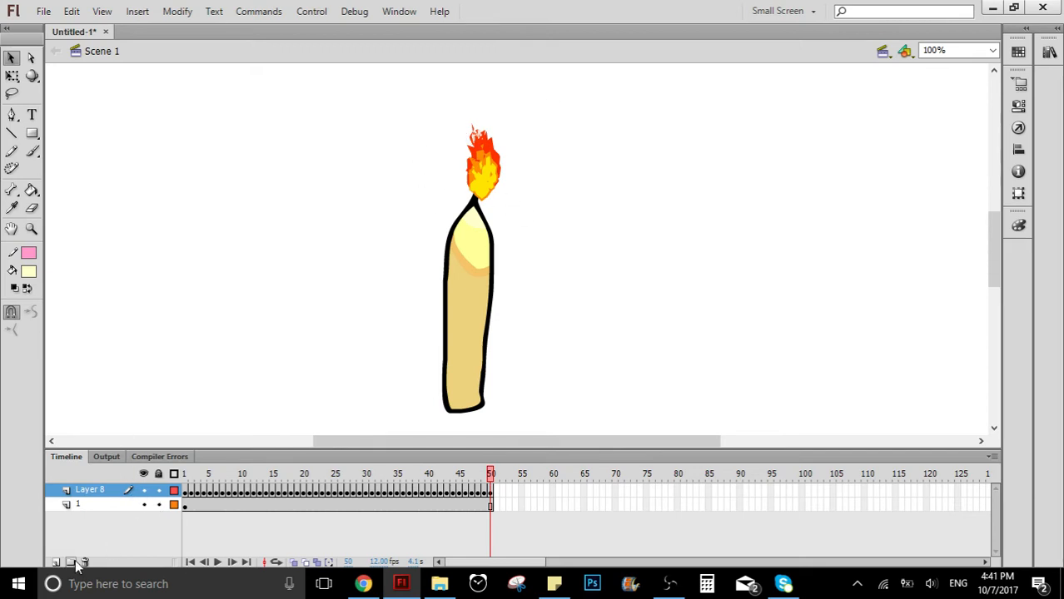
- Delete the flame layer and select the whole bare candle drawing
{"action": "left_click", "coordinate": [83, 563]}
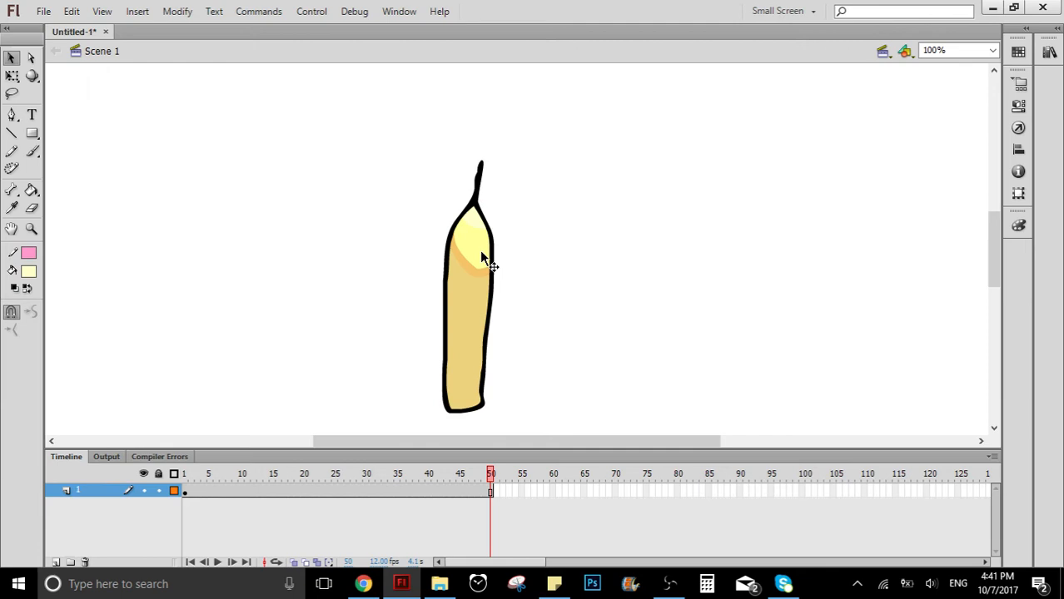
{"action": "left_click", "coordinate": [466, 291]}
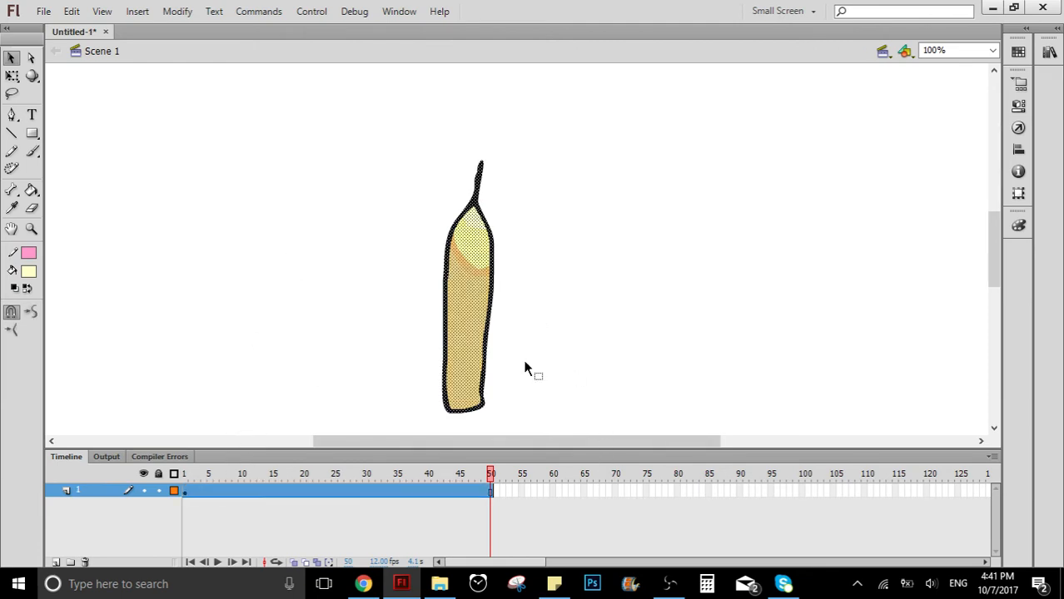
{"action": "mouse_move", "coordinate": [490, 348]}
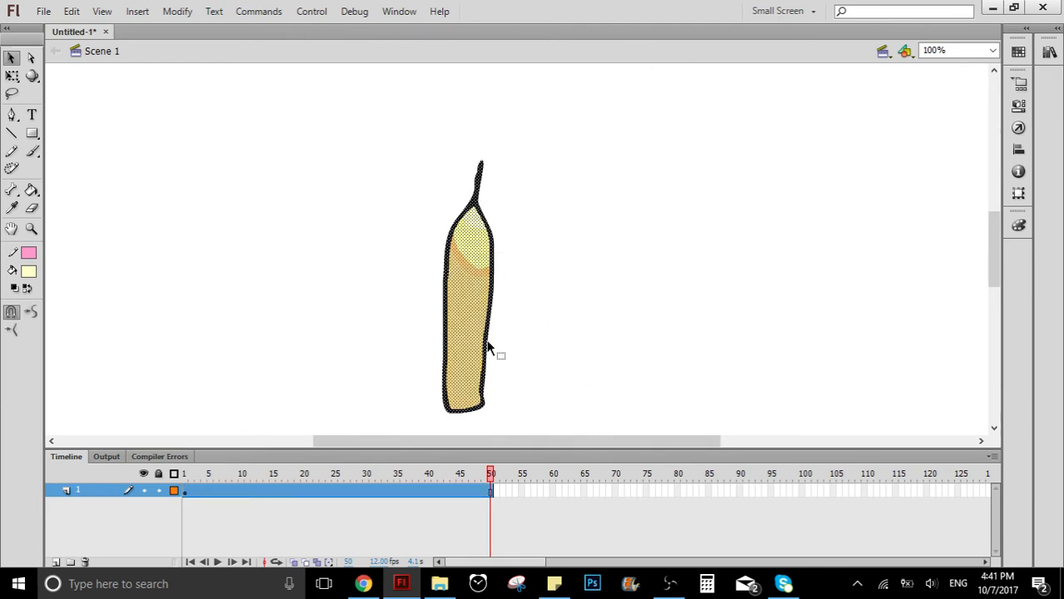
- Convert the candle into a Movie Clip symbol (Symbol 2) and enter it for editing
{"action": "right_click", "coordinate": [489, 353]}
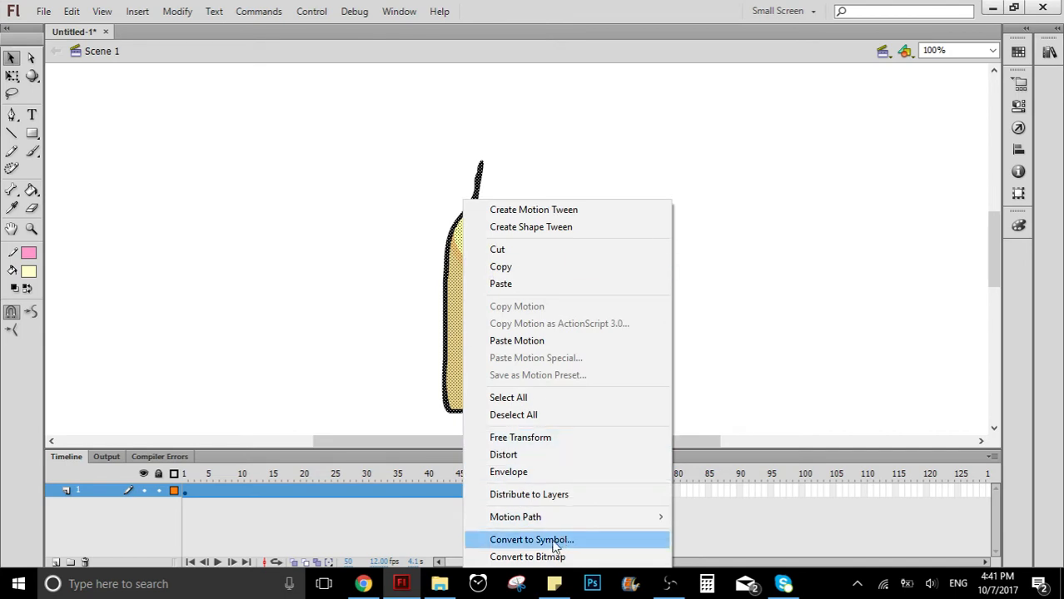
{"action": "left_click", "coordinate": [531, 539]}
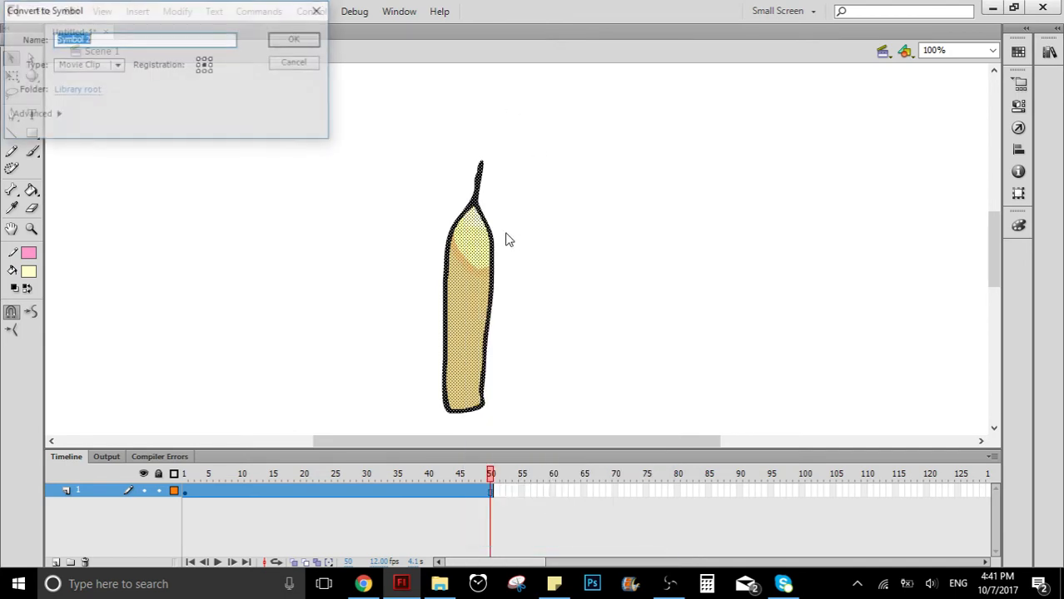
{"action": "left_click", "coordinate": [293, 40]}
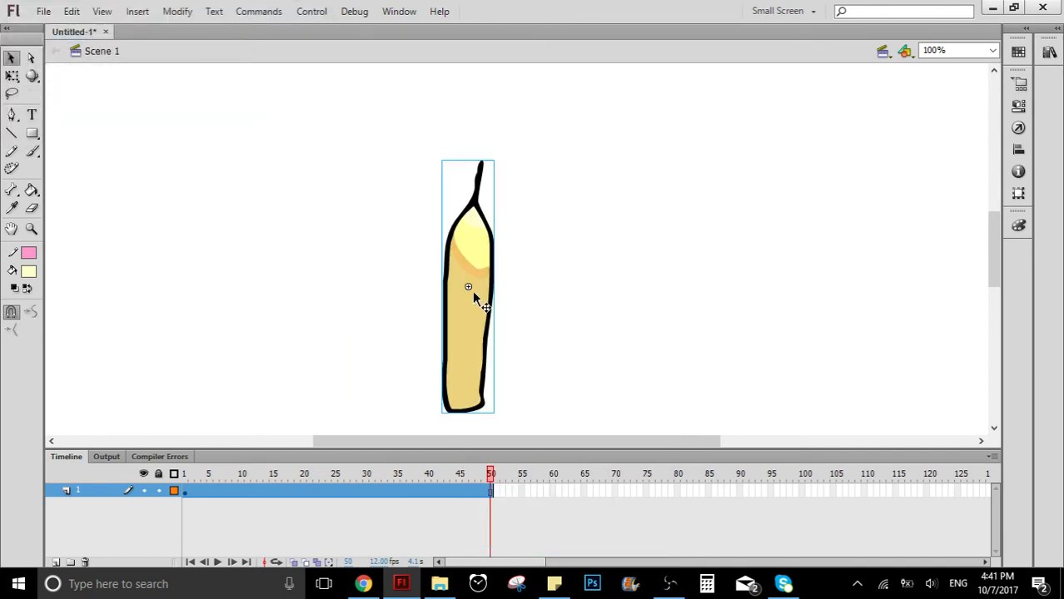
{"action": "double_click", "coordinate": [467, 286]}
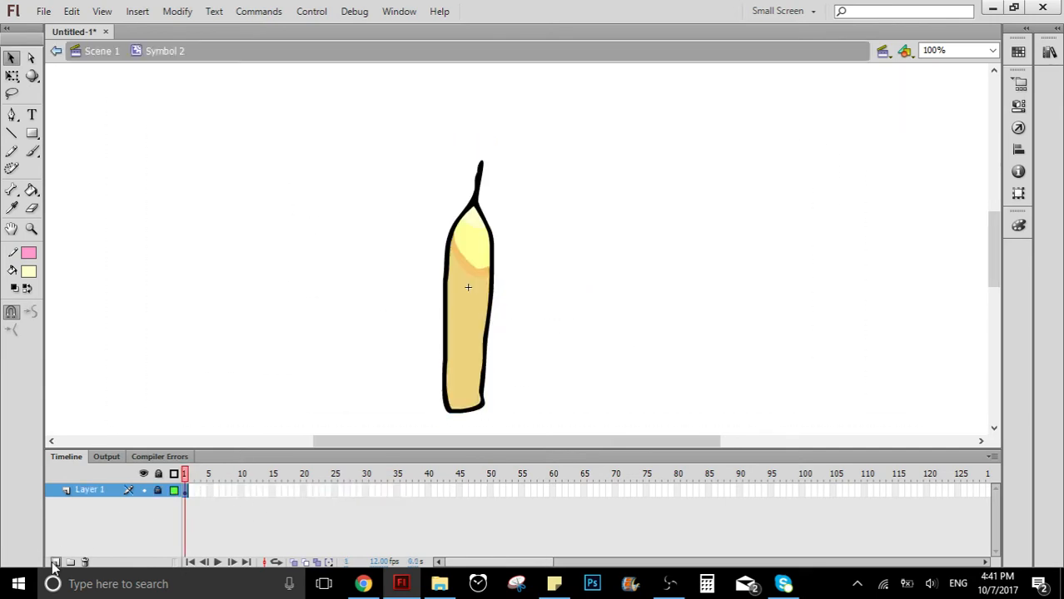
- Add Layer 2 inside the symbol and paint a Fire Animation flame on the wick, stopping at frame 50
{"action": "left_click", "coordinate": [56, 562]}
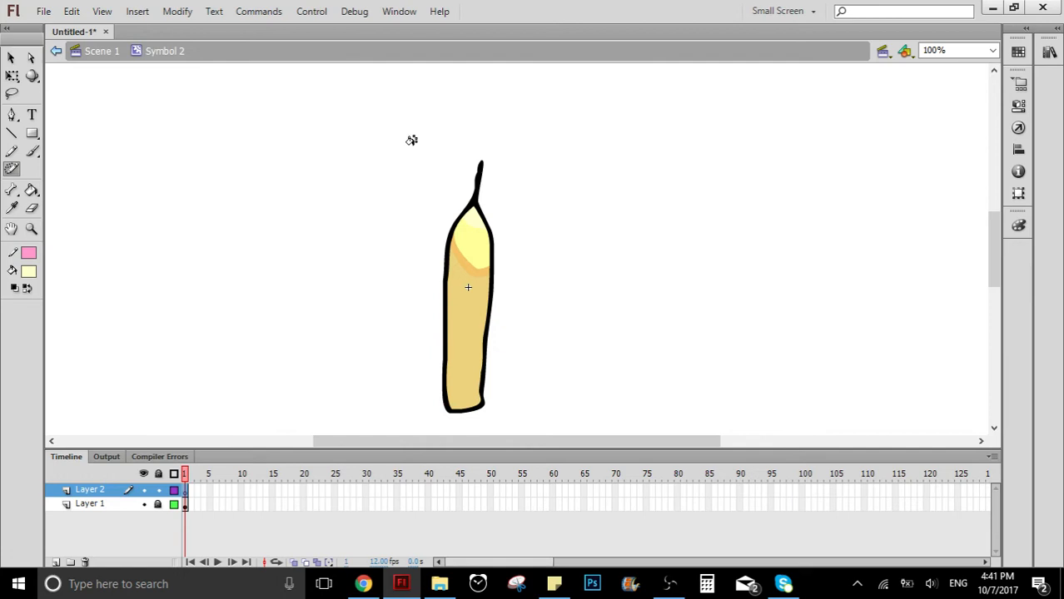
{"action": "left_click", "coordinate": [209, 473]}
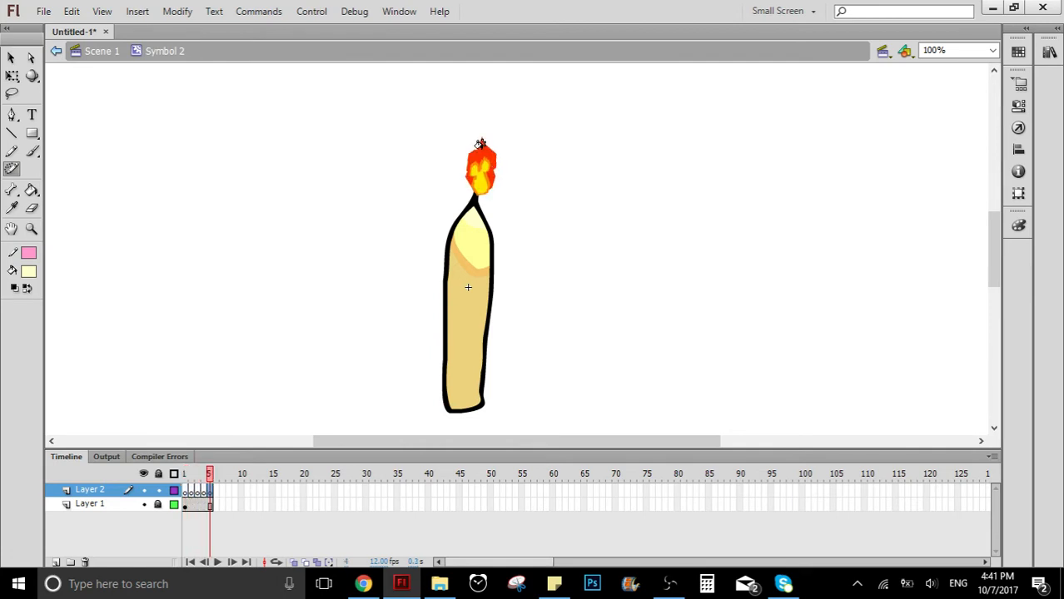
{"action": "left_click", "coordinate": [290, 473]}
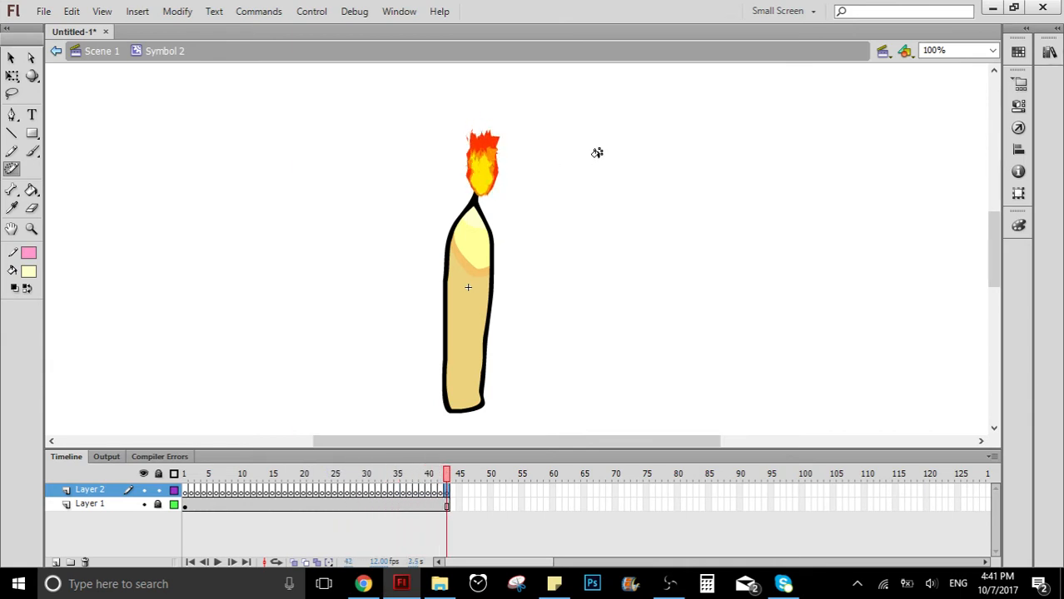
{"action": "left_click", "coordinate": [489, 473]}
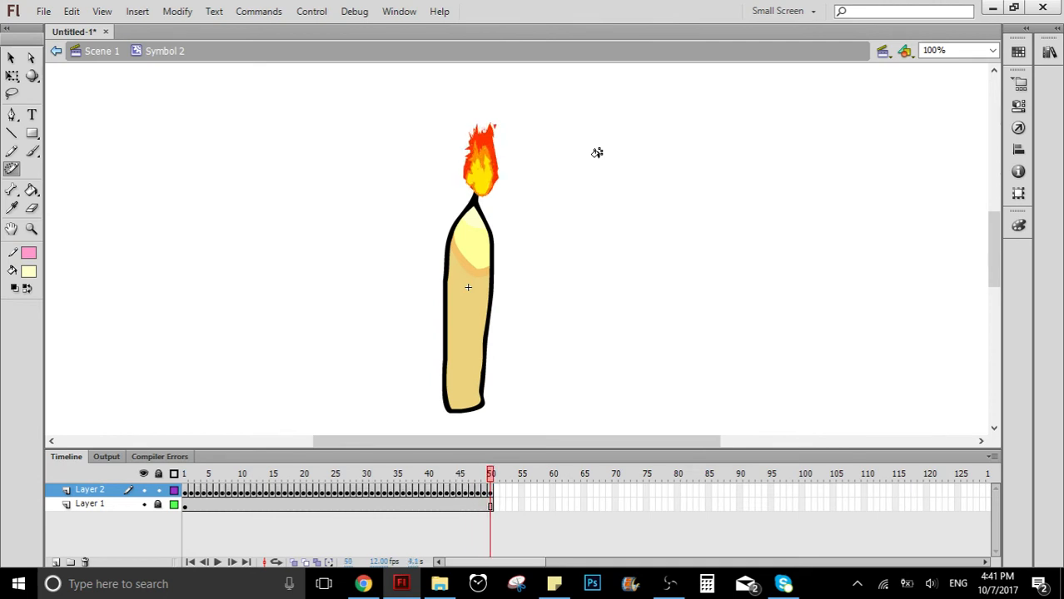
{"action": "left_click", "coordinate": [359, 473]}
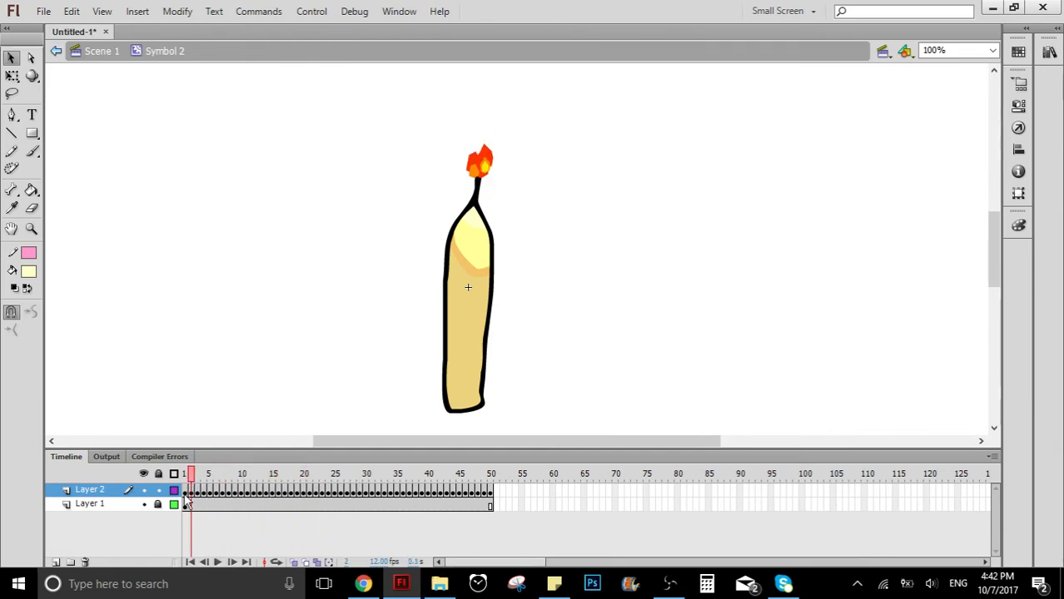
- Scrub the timeline to preview the looping flame, then return to Scene 1
{"action": "left_click_drag", "start_coordinate": [190, 472], "coordinate": [247, 473]}
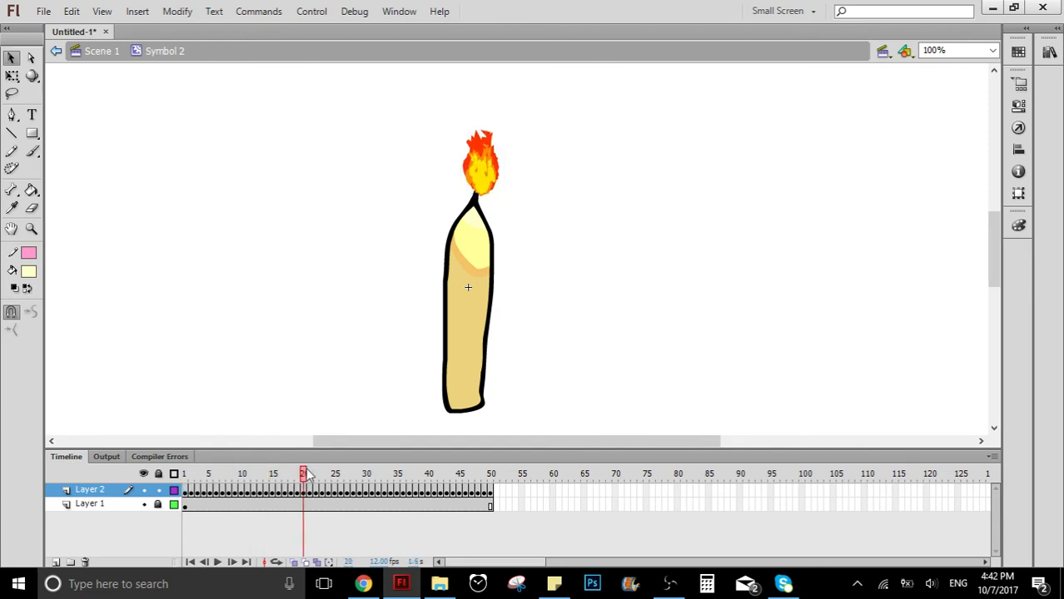
{"action": "left_click", "coordinate": [183, 473]}
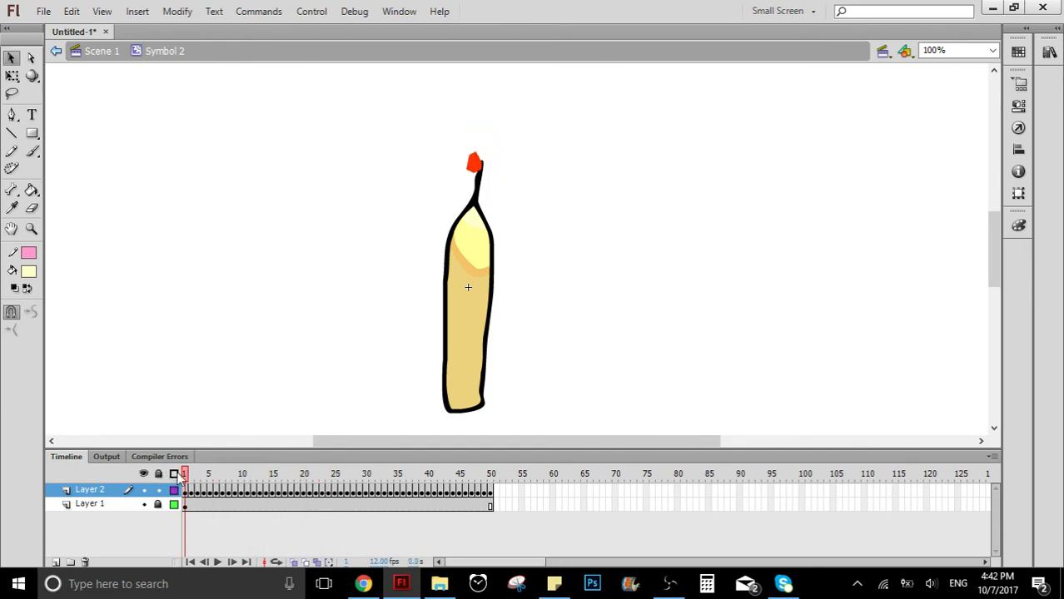
{"action": "left_click", "coordinate": [353, 473]}
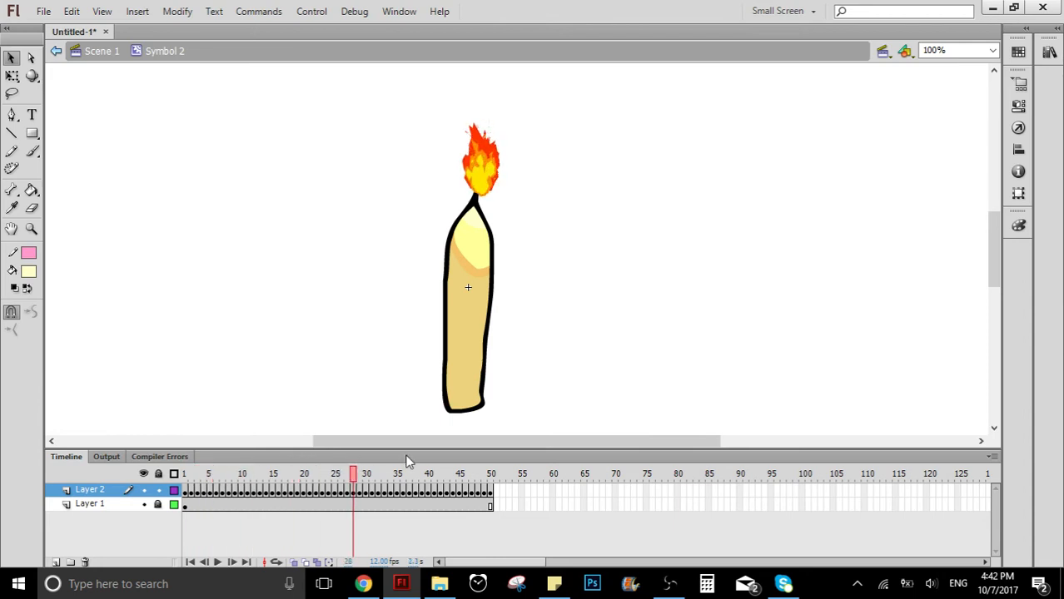
{"action": "left_click", "coordinate": [198, 473]}
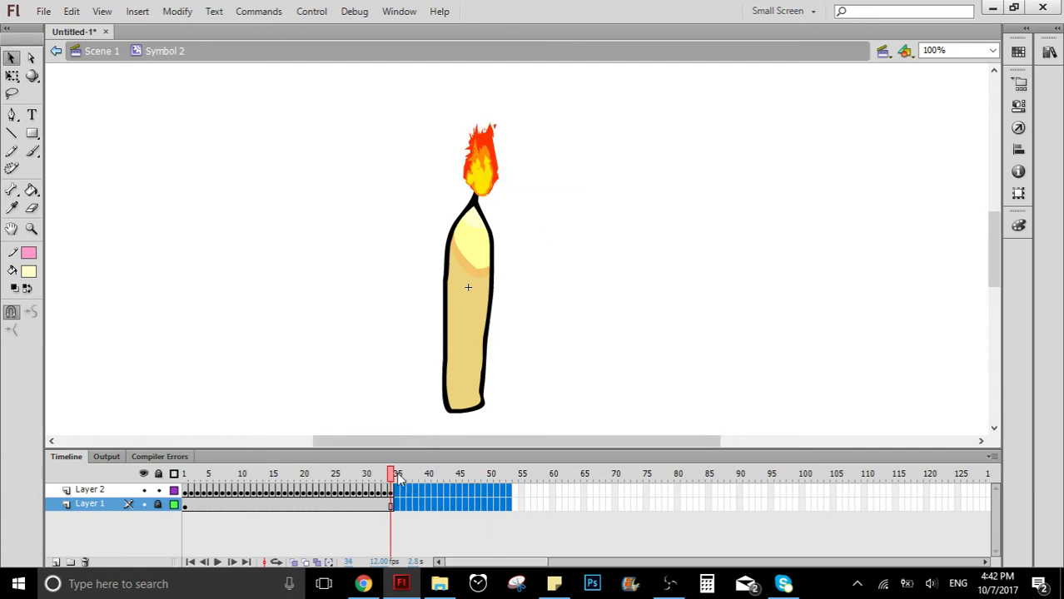
{"action": "left_click", "coordinate": [97, 50]}
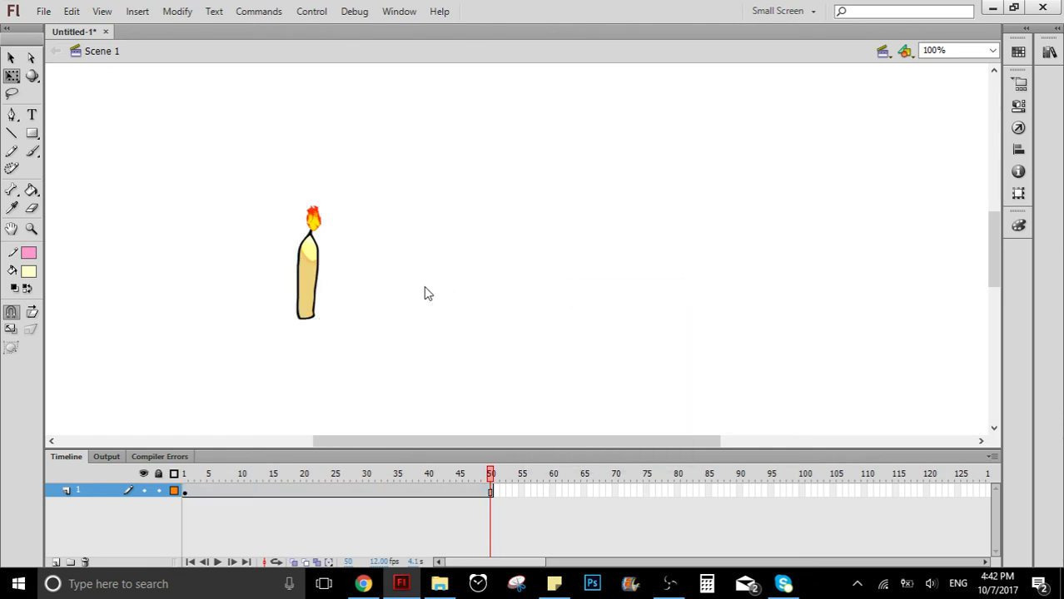
- Alt-drag copies to make three candles side by side and enlarge the third to be the tallest
{"action": "left_click_drag", "start_coordinate": [308, 263], "coordinate": [516, 250]}
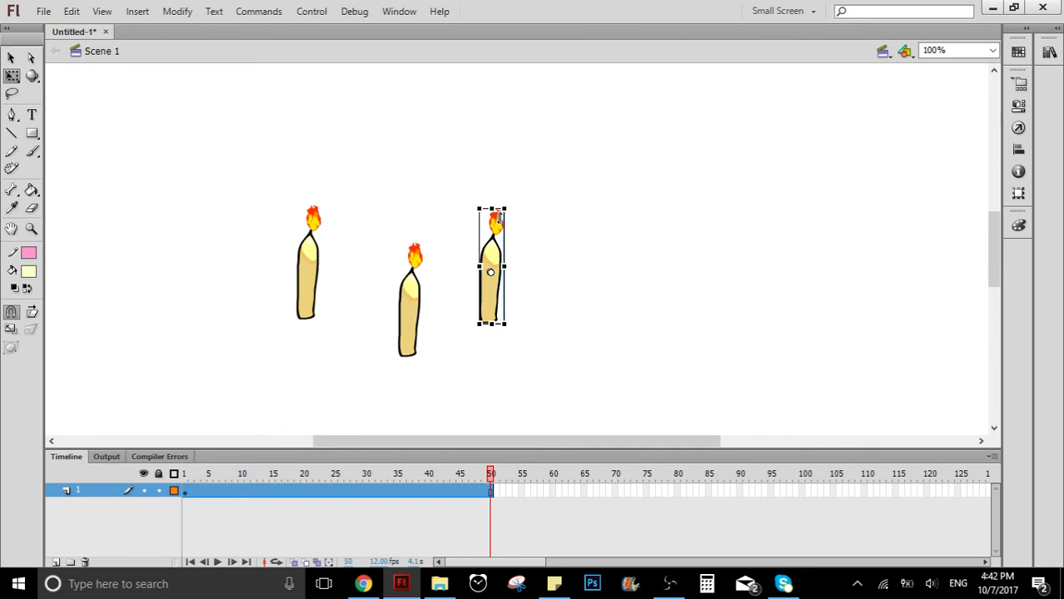
{"action": "left_click_drag", "start_coordinate": [492, 208], "coordinate": [491, 130]}
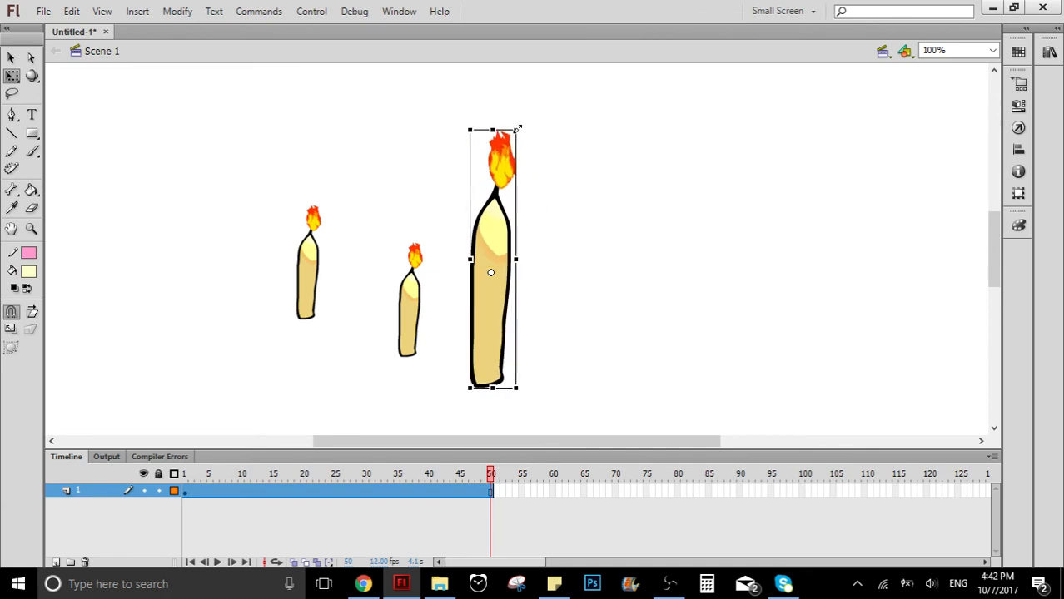
{"action": "left_click", "coordinate": [563, 138]}
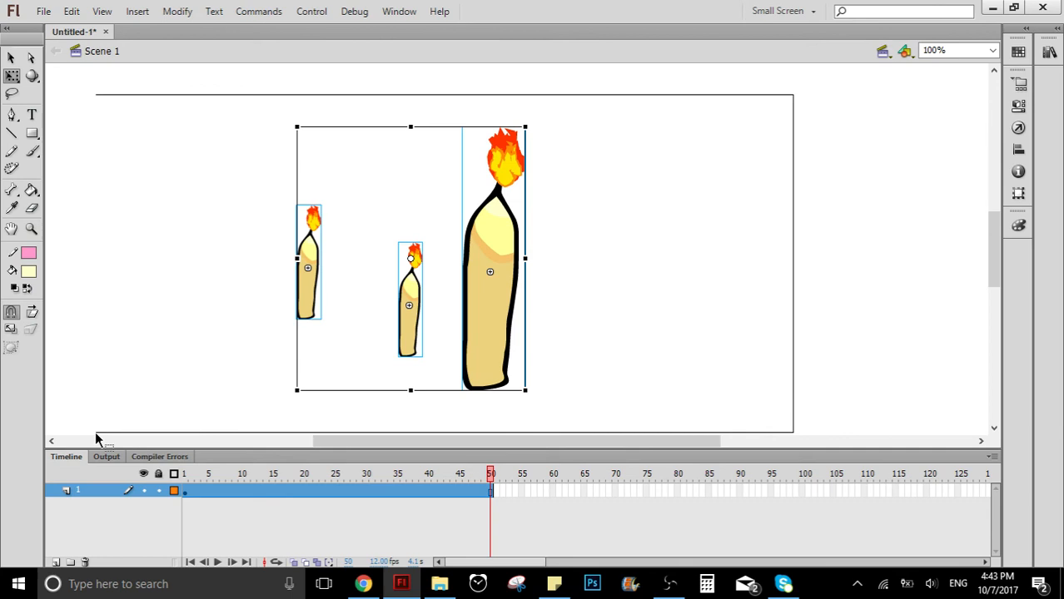
{"action": "left_click", "coordinate": [113, 85]}
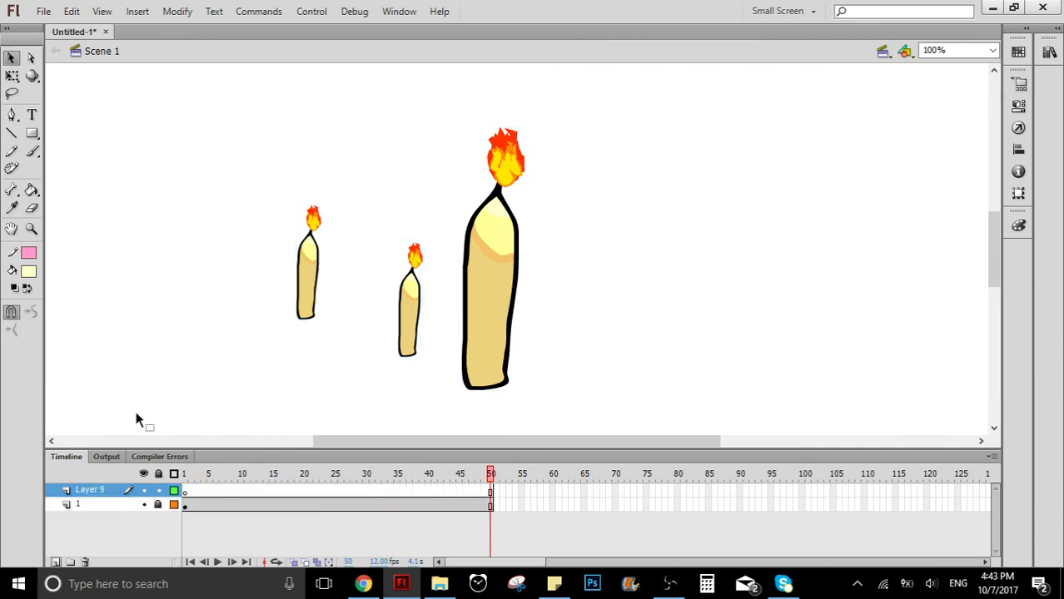
{"action": "mouse_move", "coordinate": [641, 406]}
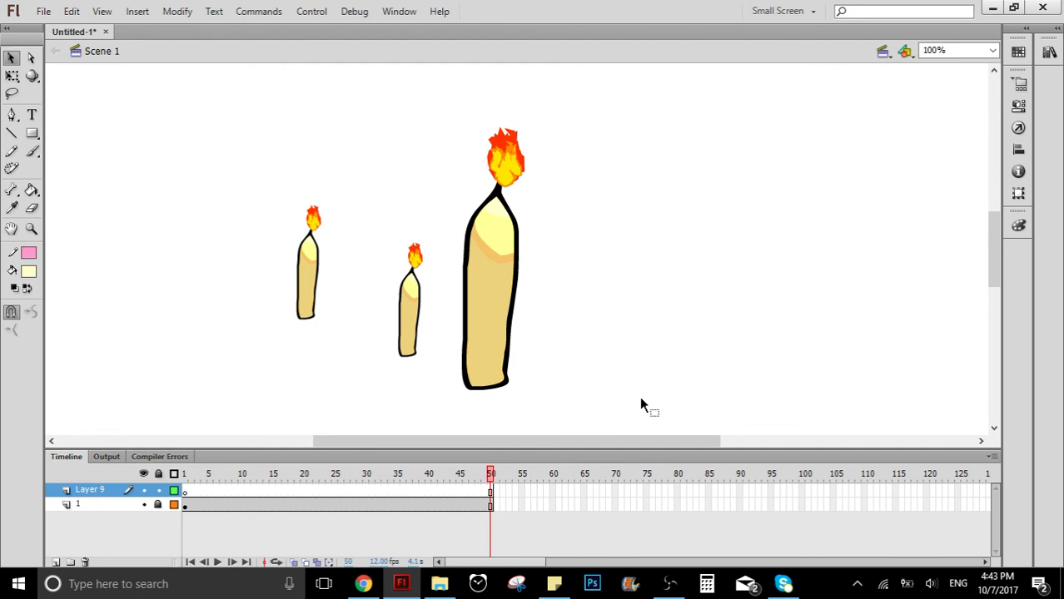
{"action": "mouse_move", "coordinate": [686, 553]}
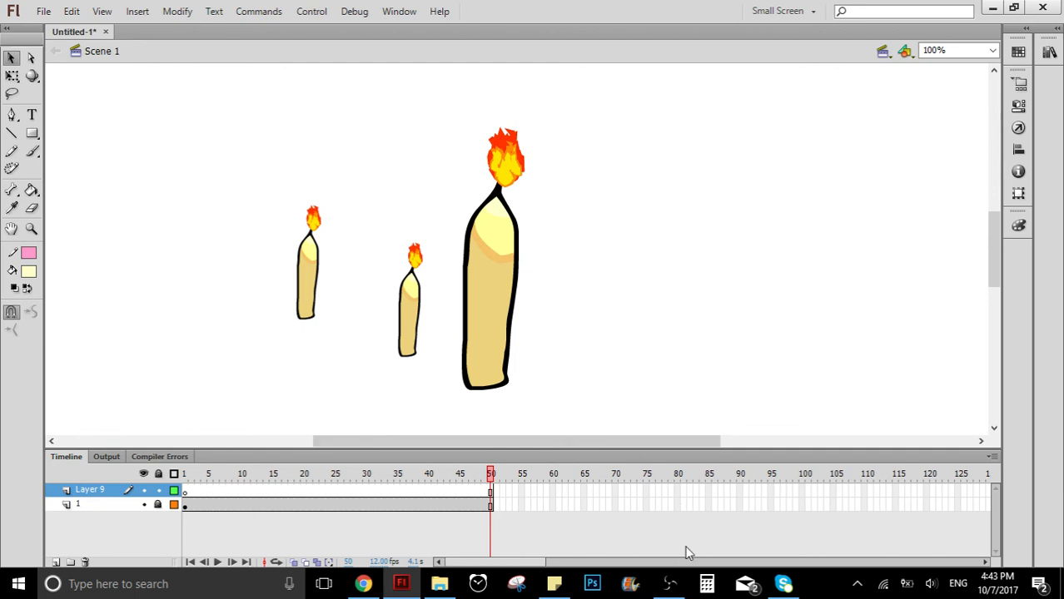
- Bring up the screen recorder to end the recording
{"action": "left_click", "coordinate": [669, 583]}
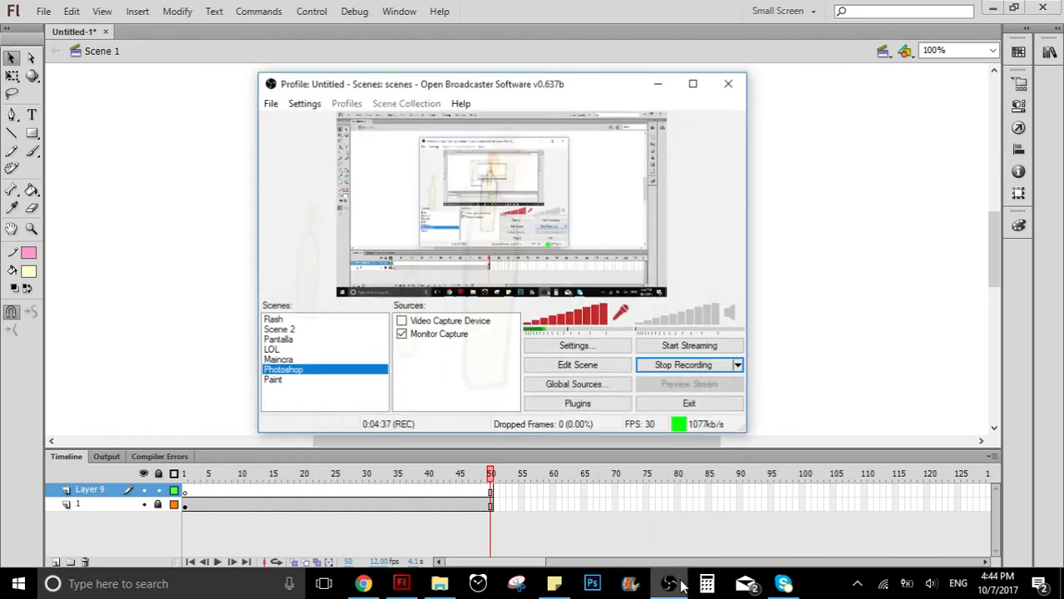